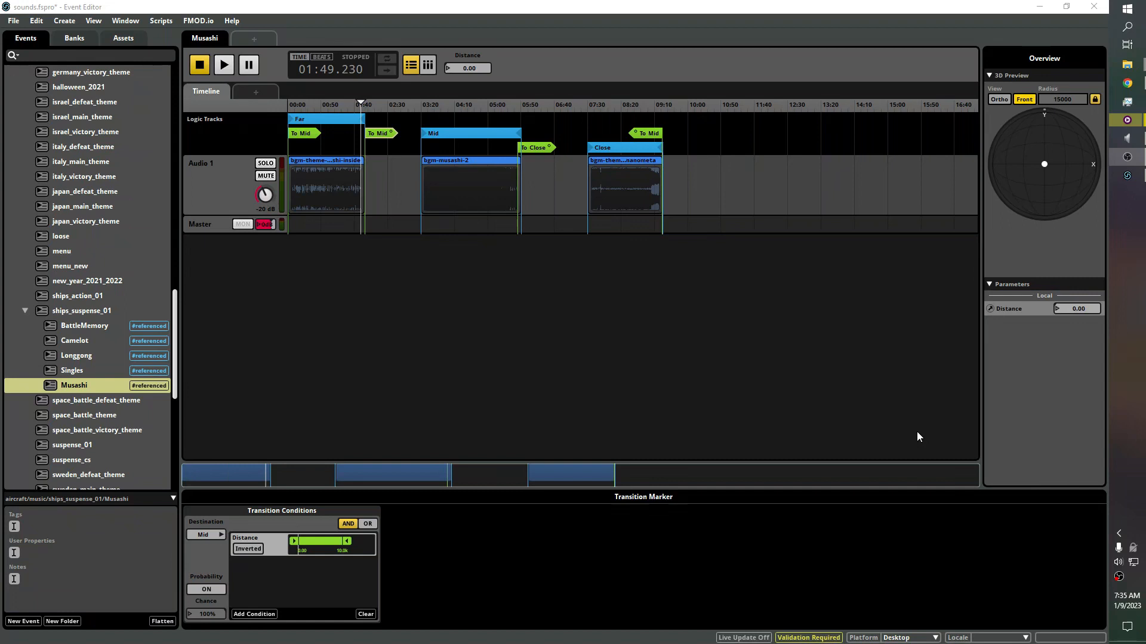
pyautogui.moveTo(826, 373)
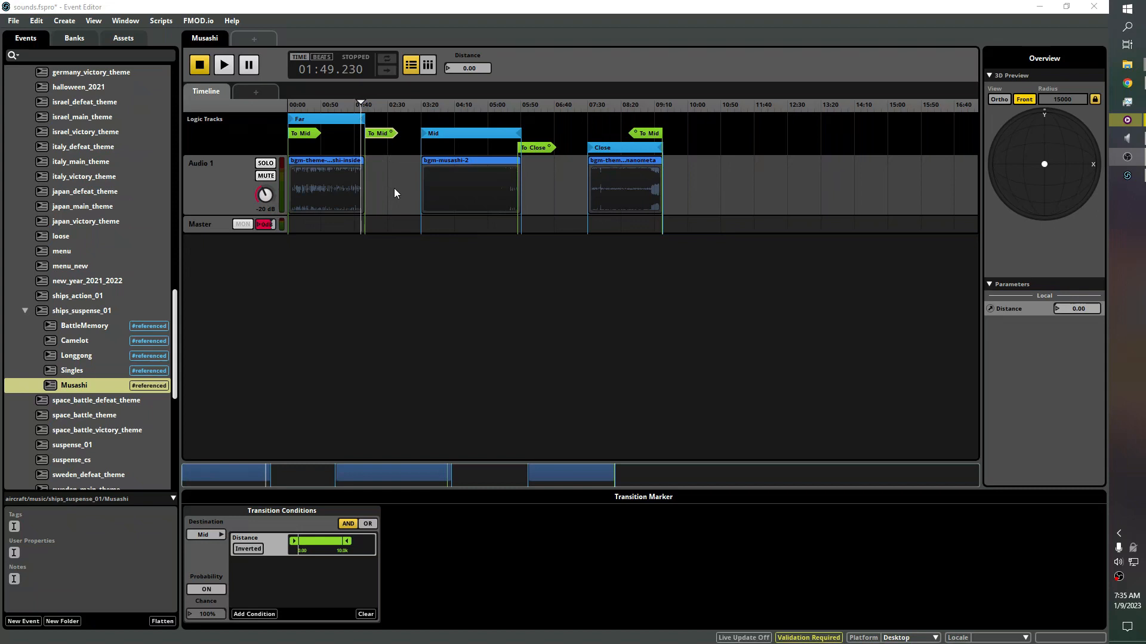
pyautogui.moveTo(221, 101)
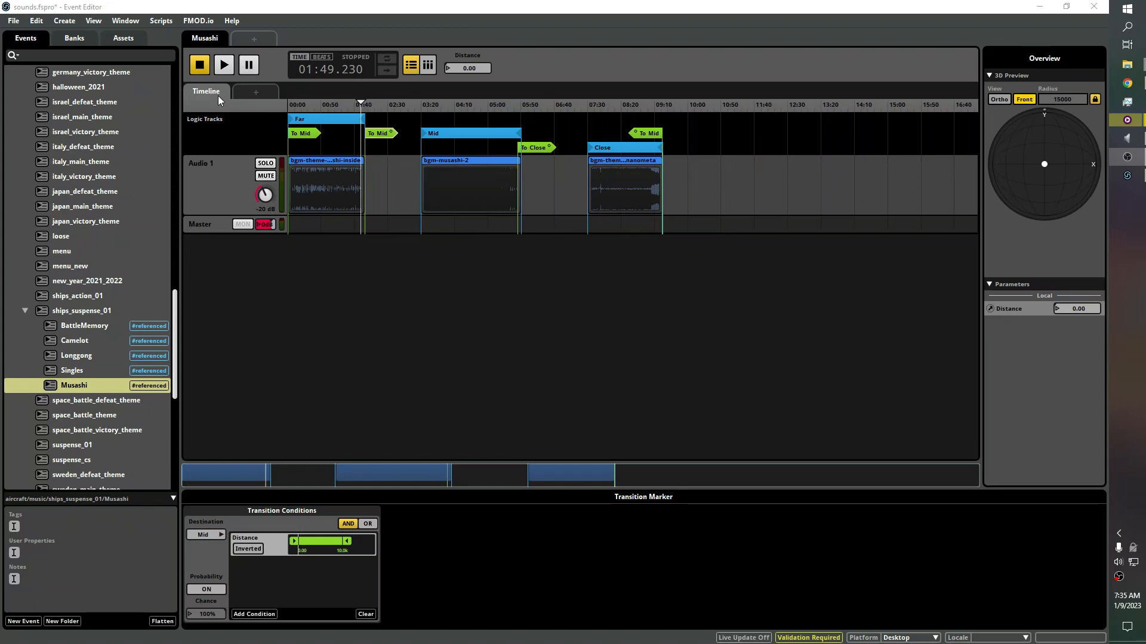
pyautogui.moveTo(217, 96)
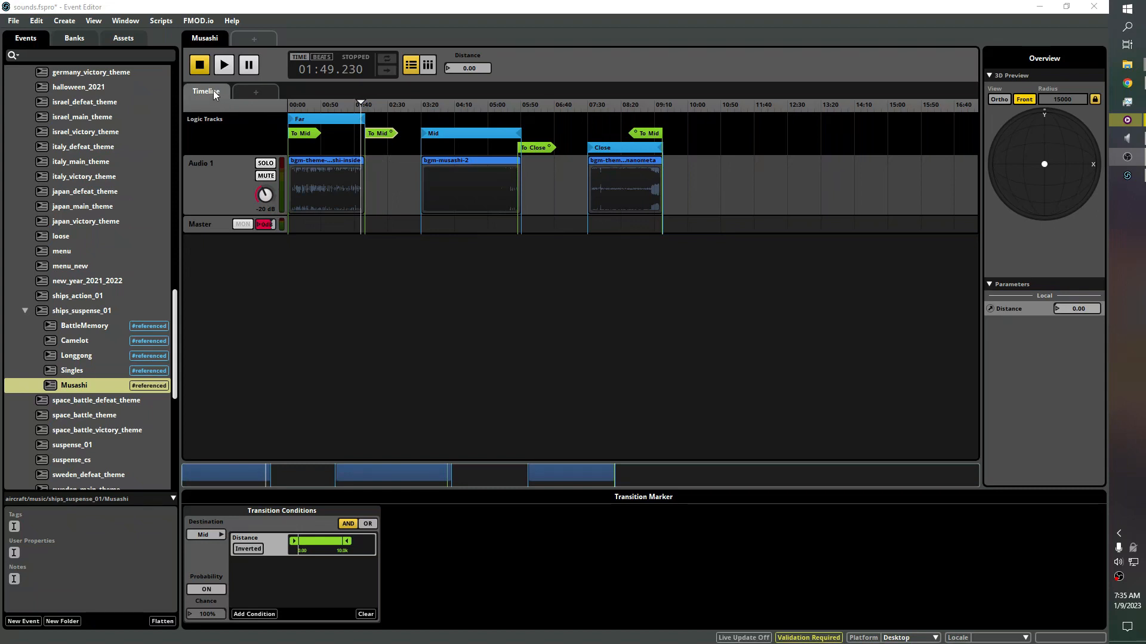
pyautogui.moveTo(262, 96)
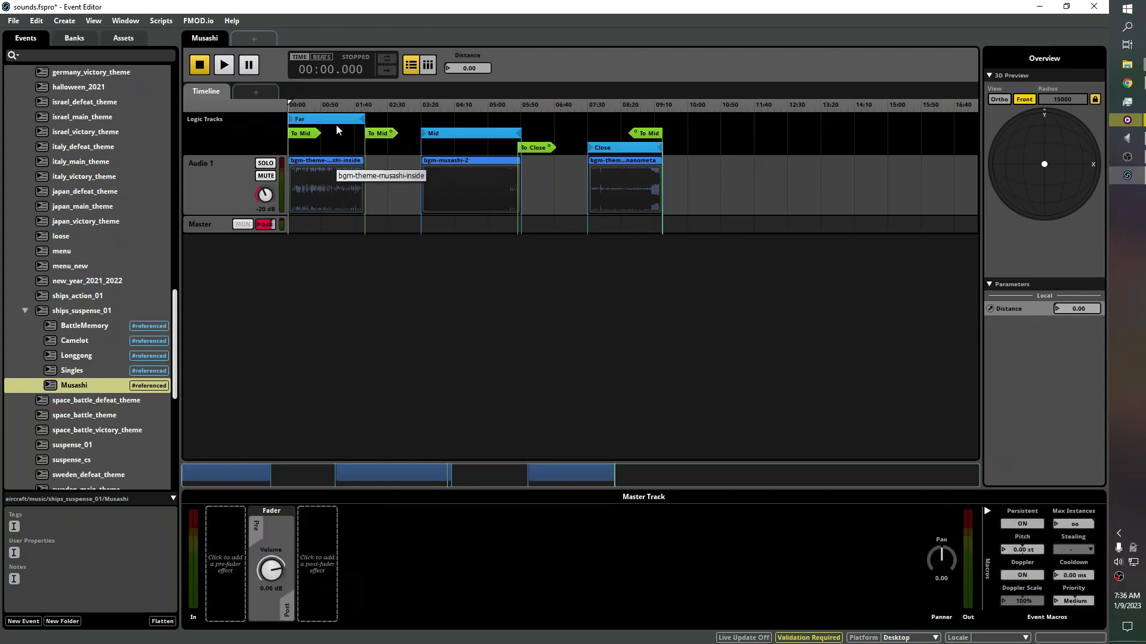
# Step: Add a loop region after Close on the logic track, then delete it again
pyautogui.click(327, 118)
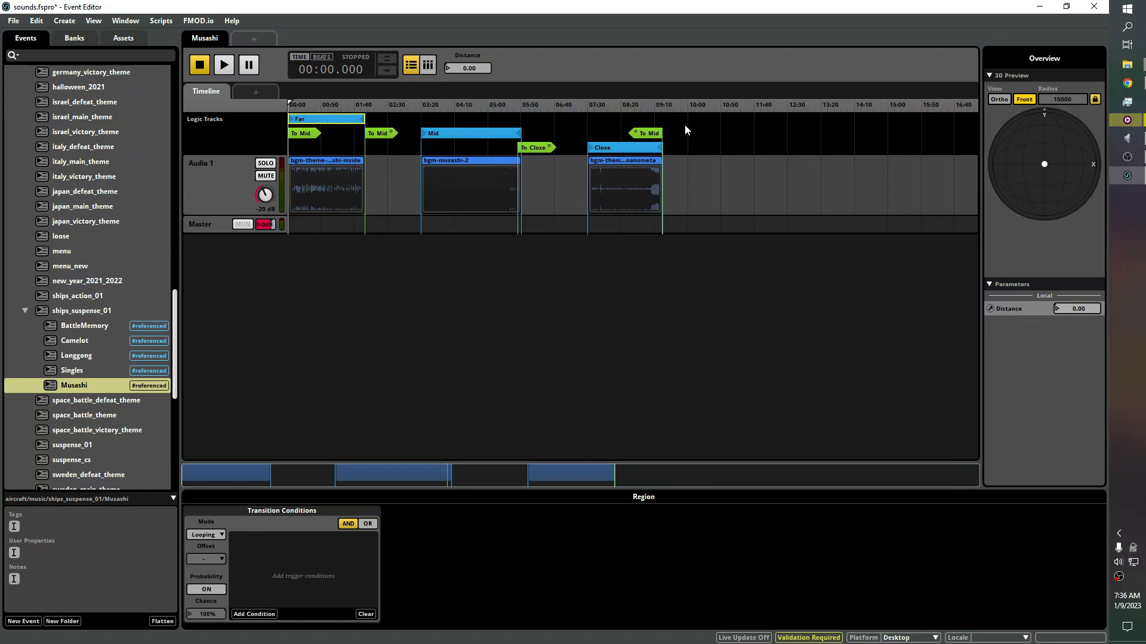
pyautogui.rightClick(683, 130)
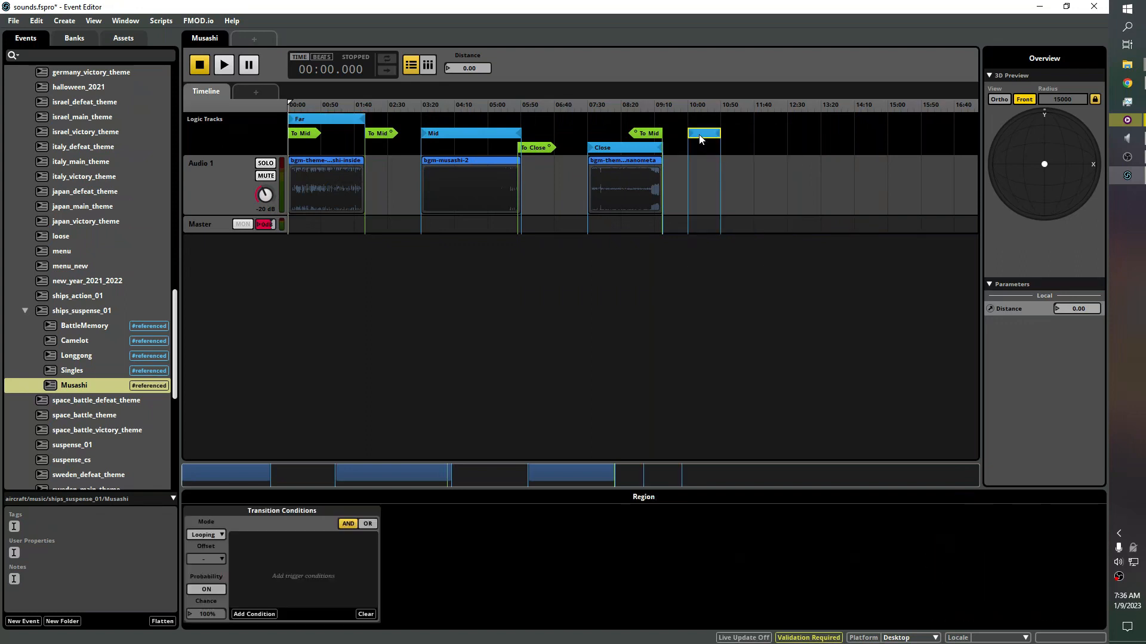
pyautogui.click(704, 132)
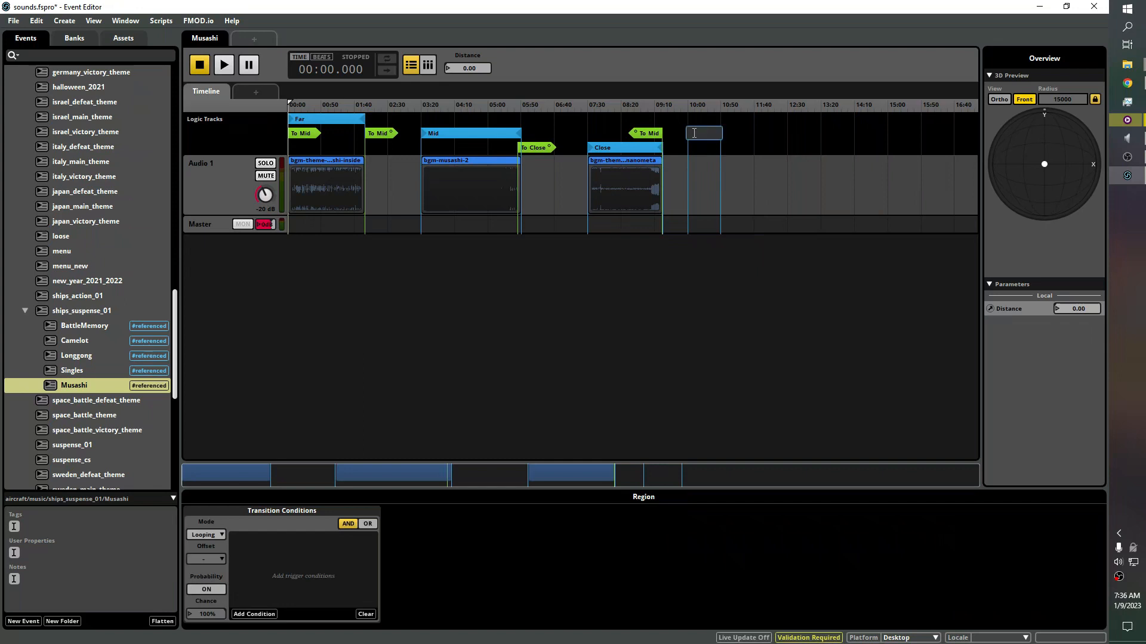
pyautogui.rightClick(703, 132)
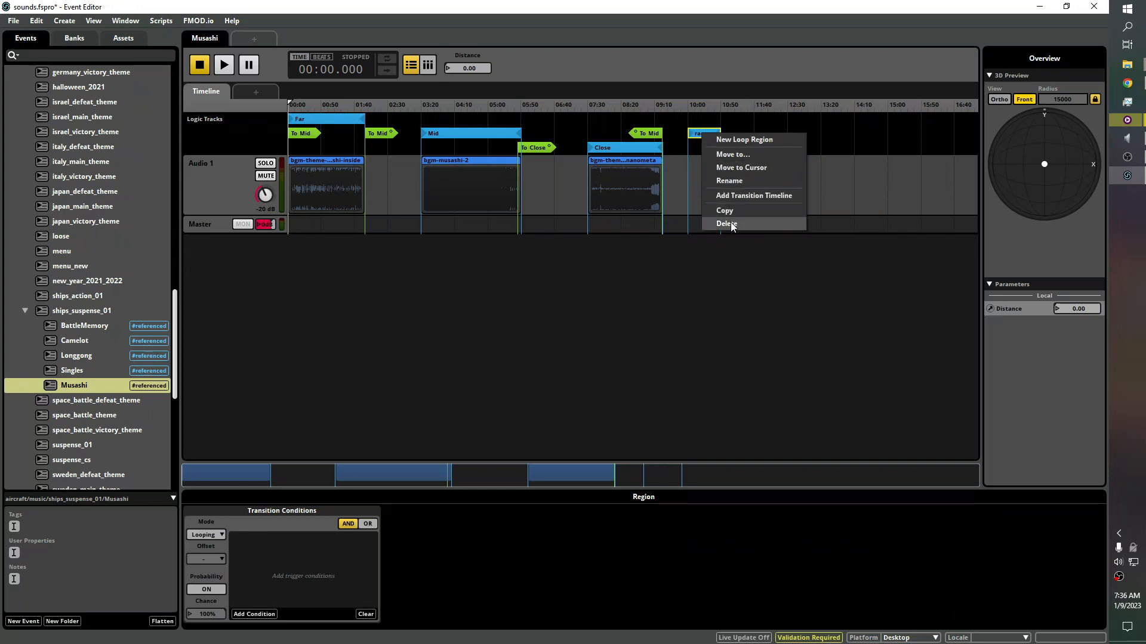
pyautogui.click(727, 223)
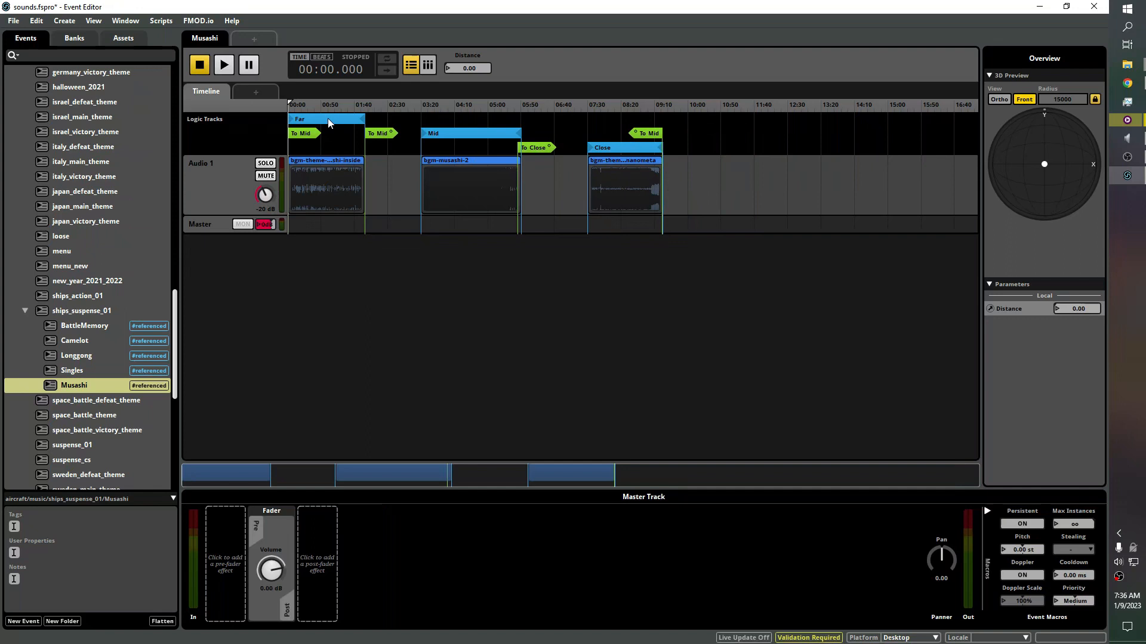
pyautogui.moveTo(330, 164)
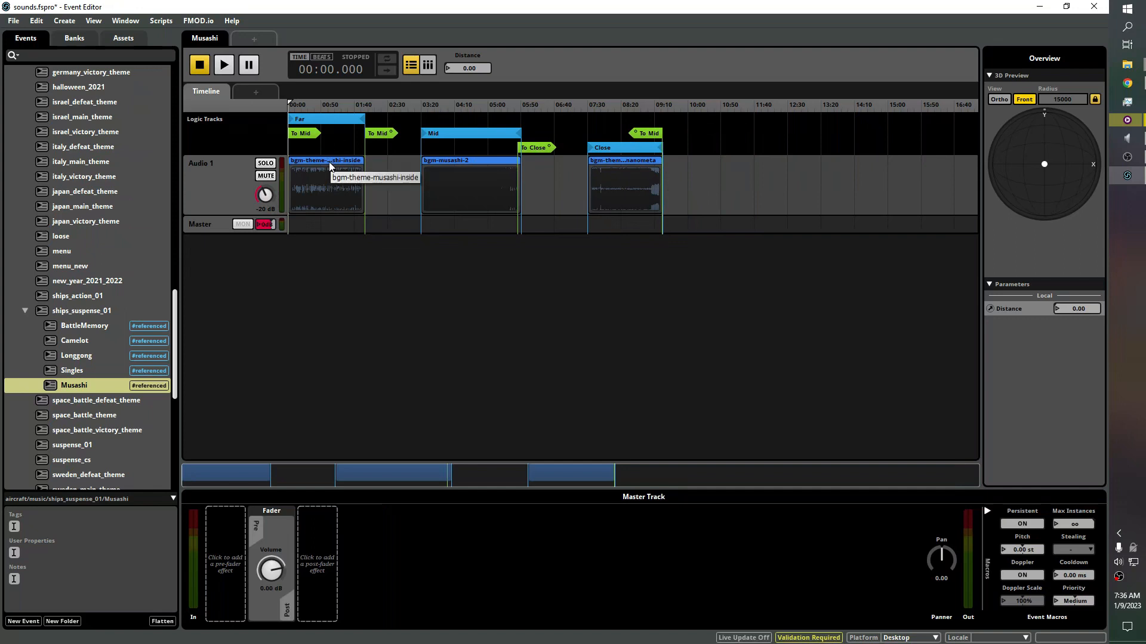
pyautogui.moveTo(342, 123)
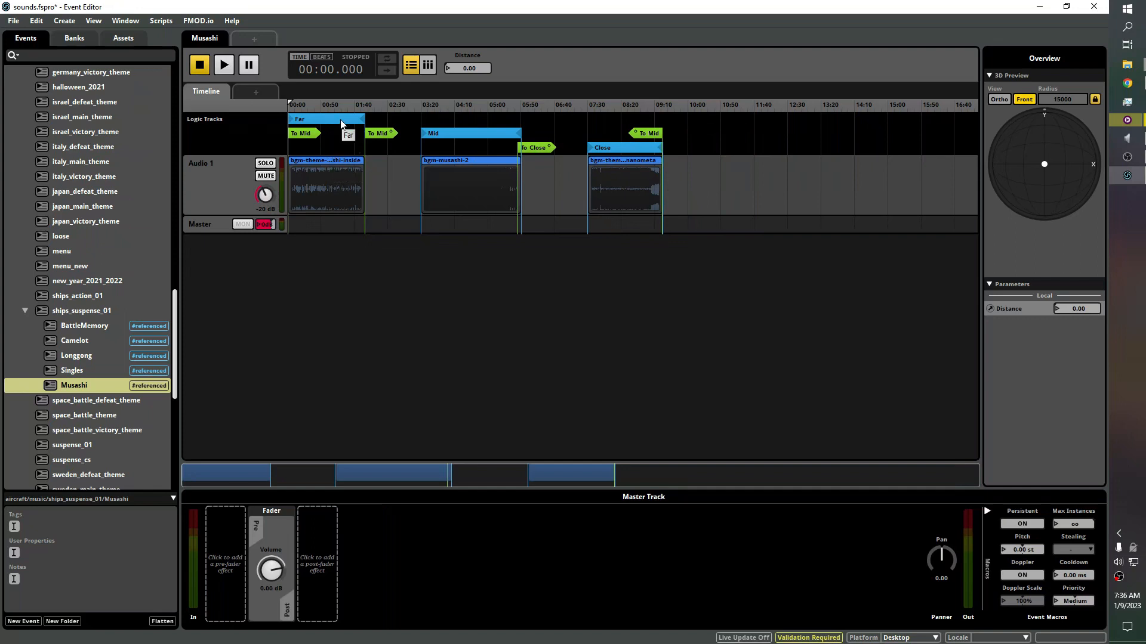
pyautogui.moveTo(482, 163)
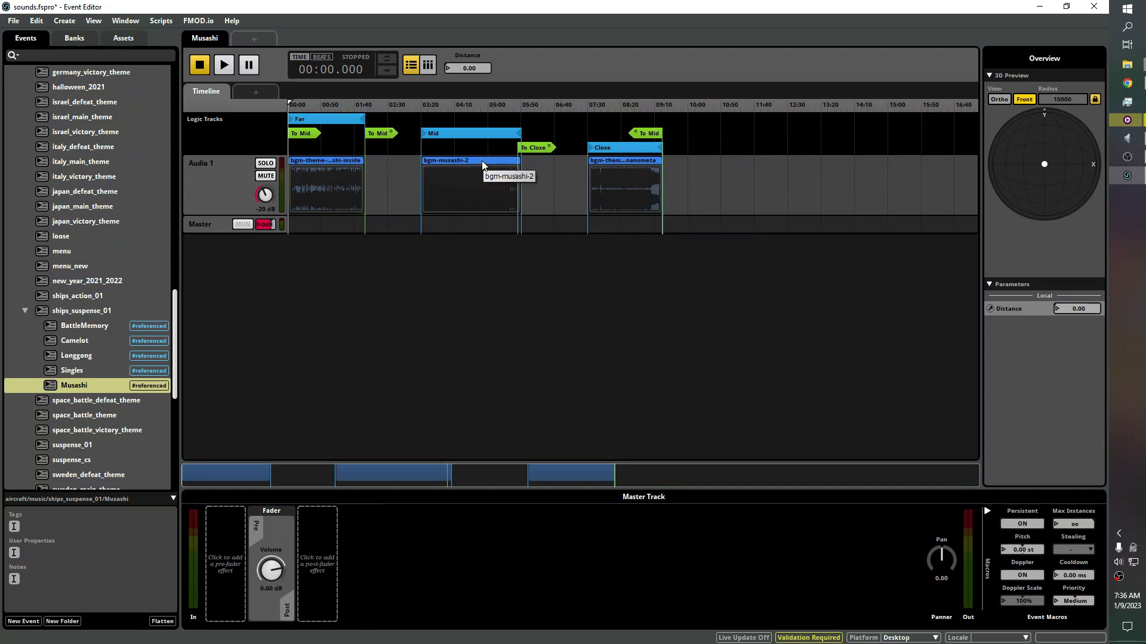
# Step: Show the Far region's To Mid marker conditions: target Mid, inverted Distance range
pyautogui.click(624, 190)
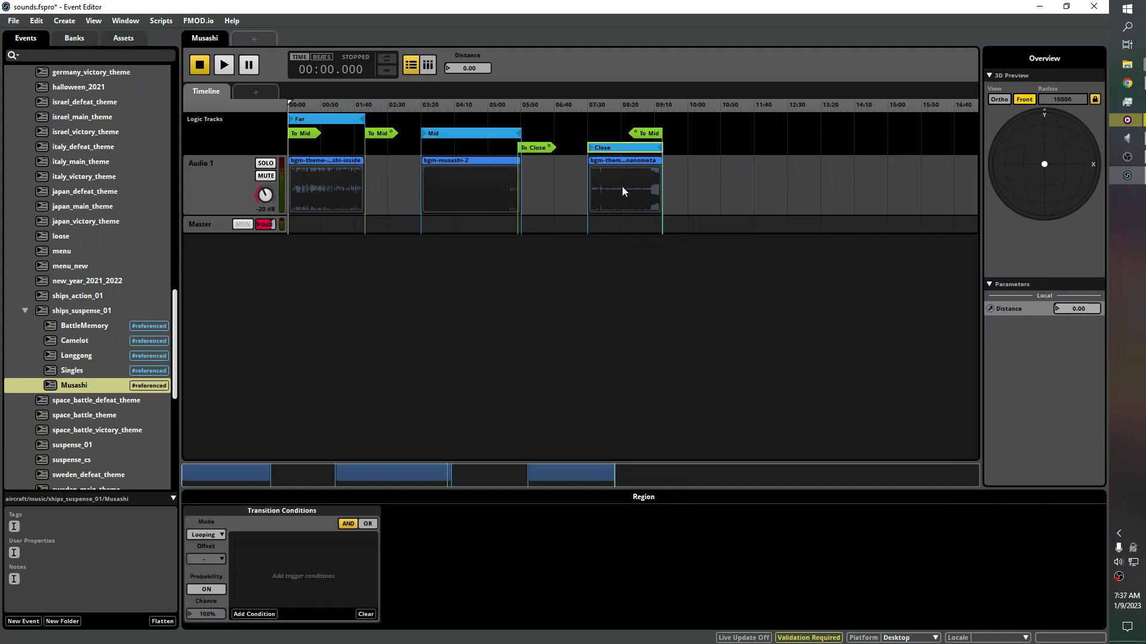
pyautogui.click(324, 186)
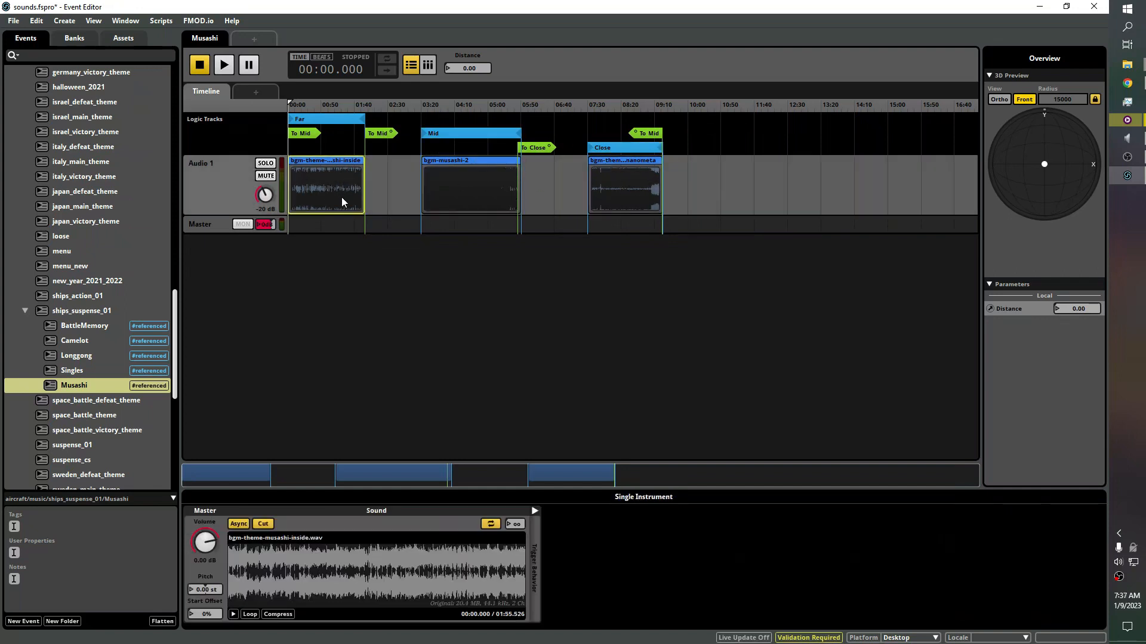
pyautogui.moveTo(306, 133)
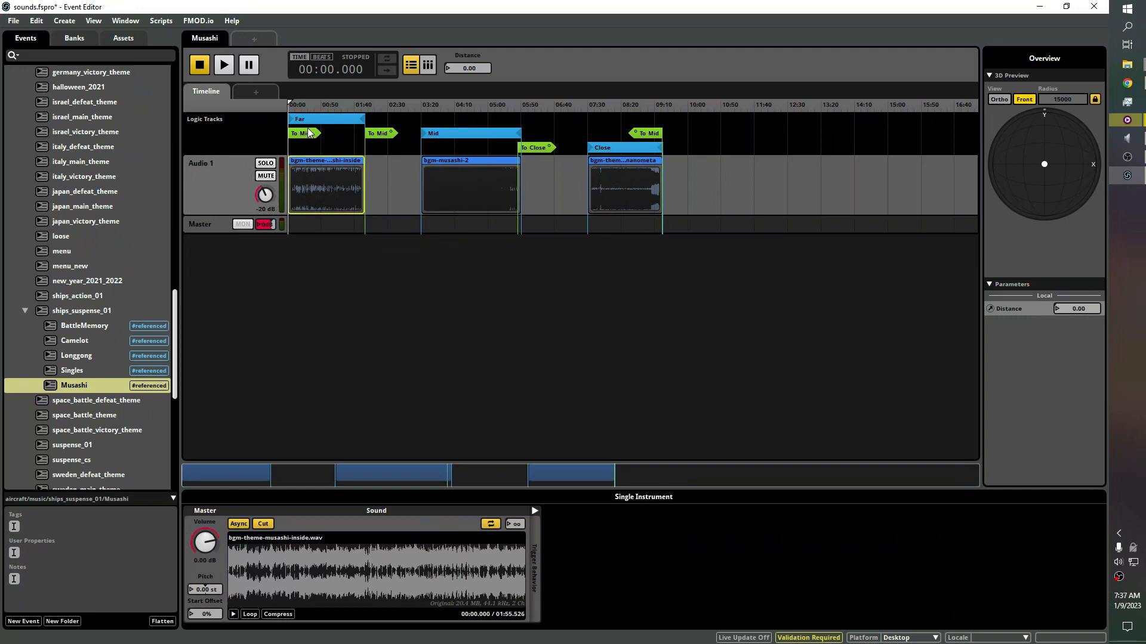
pyautogui.click(301, 132)
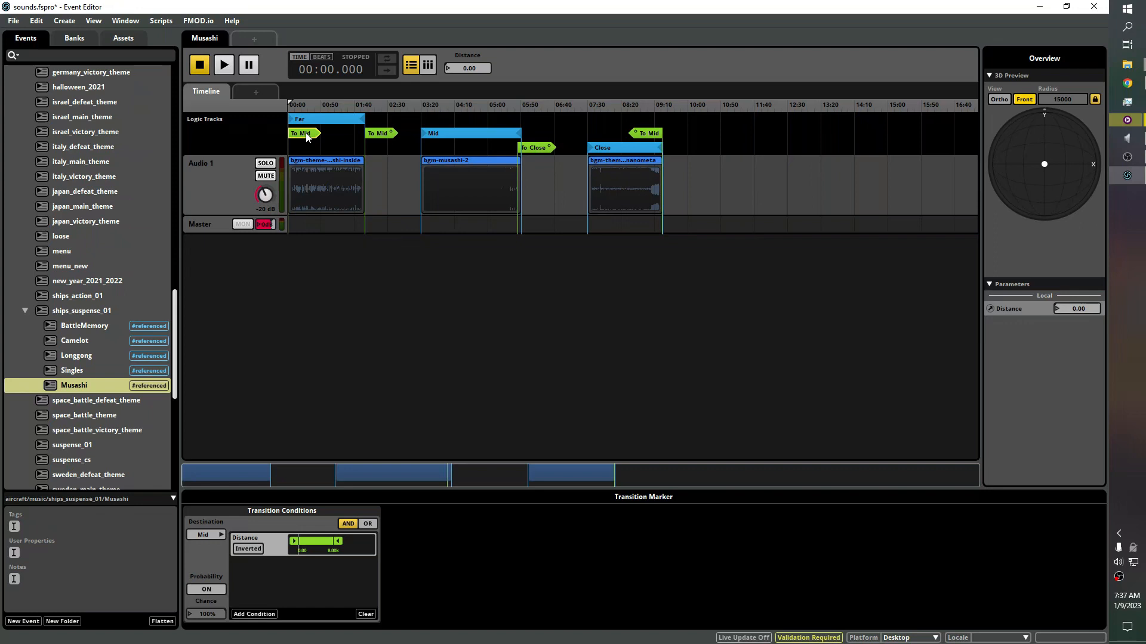
pyautogui.moveTo(330, 143)
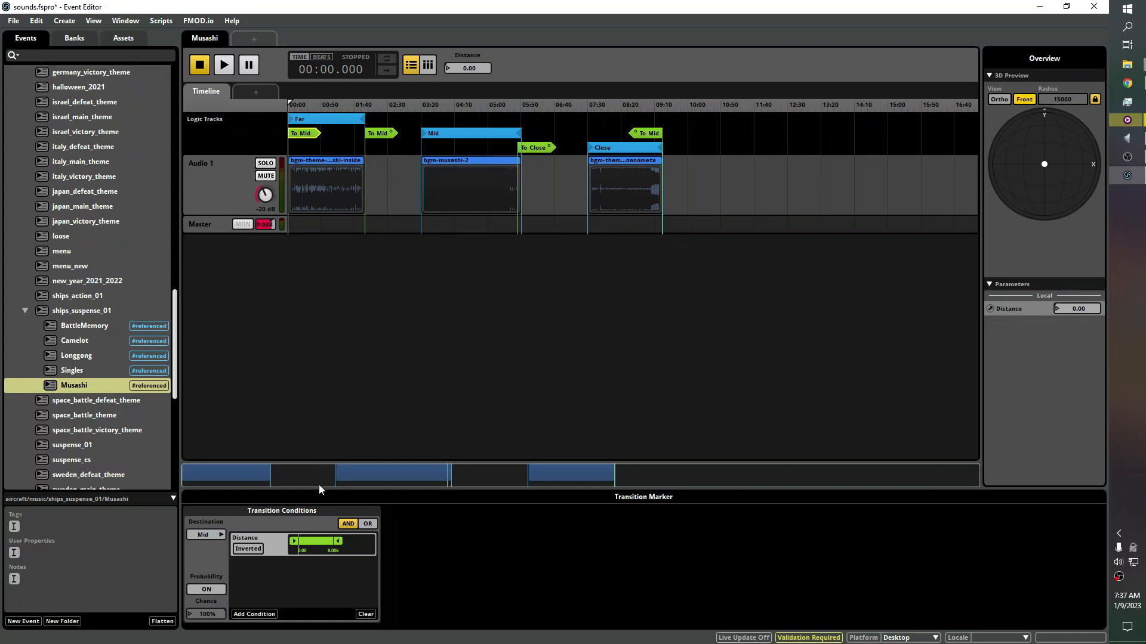
pyautogui.moveTo(271, 607)
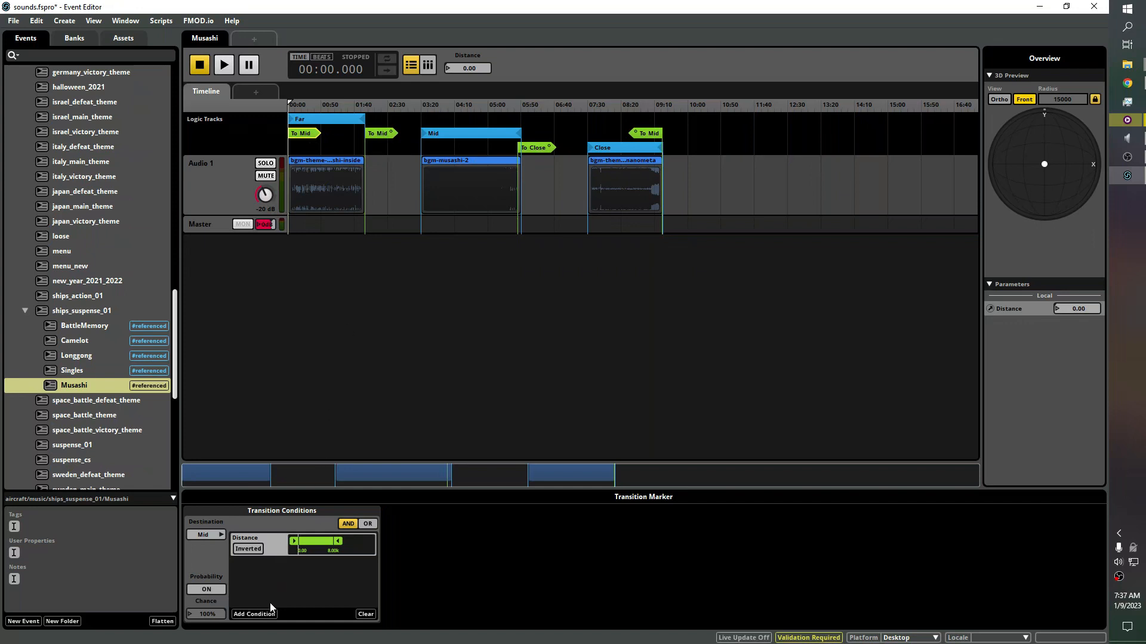
pyautogui.moveTo(285, 564)
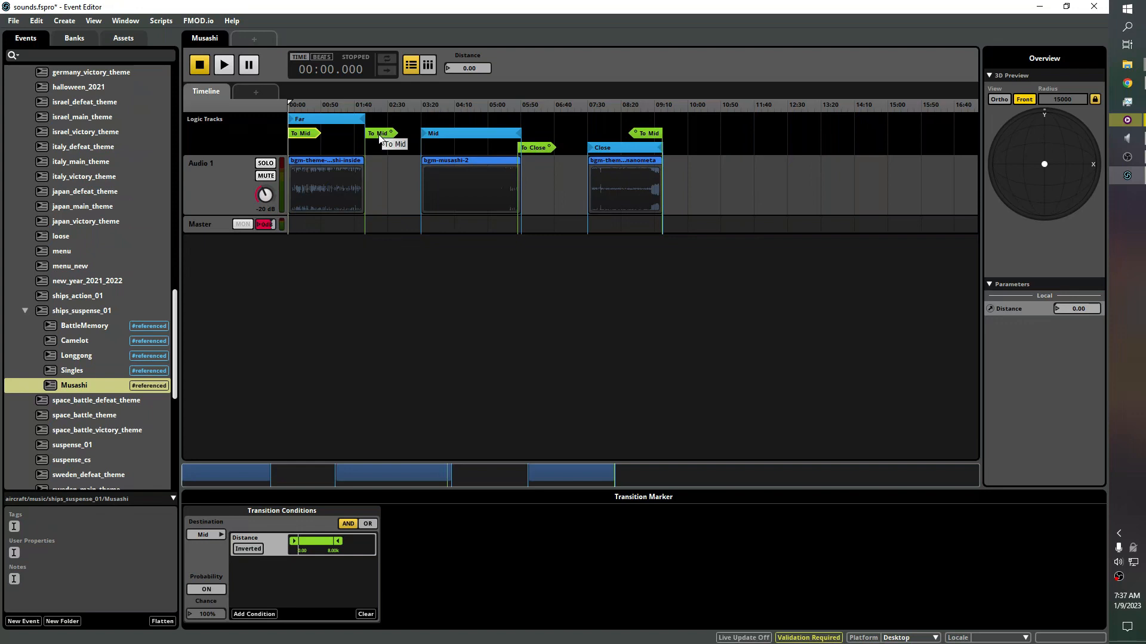
pyautogui.moveTo(377, 153)
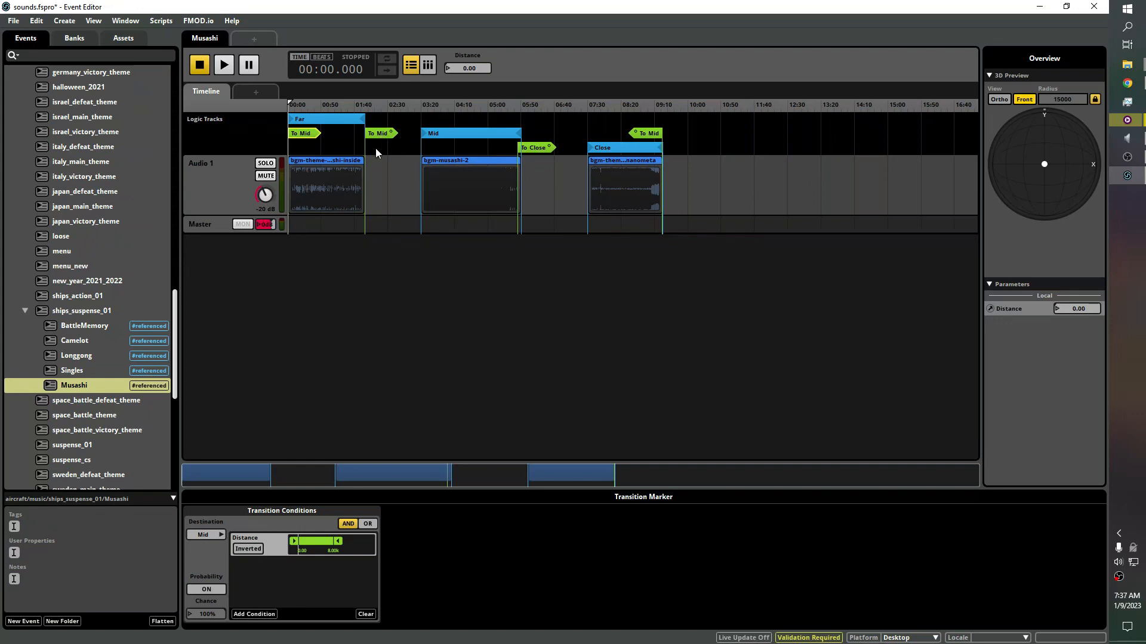
# Step: Add a transition marker to Mid at the end of the Close region
pyautogui.click(199, 224)
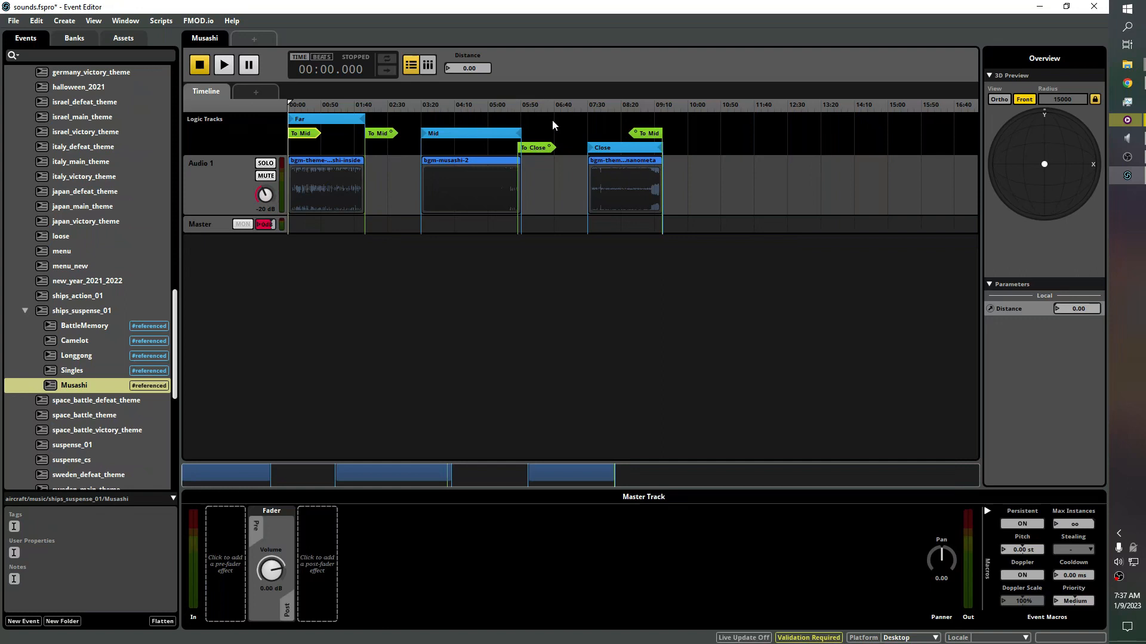
pyautogui.rightClick(552, 124)
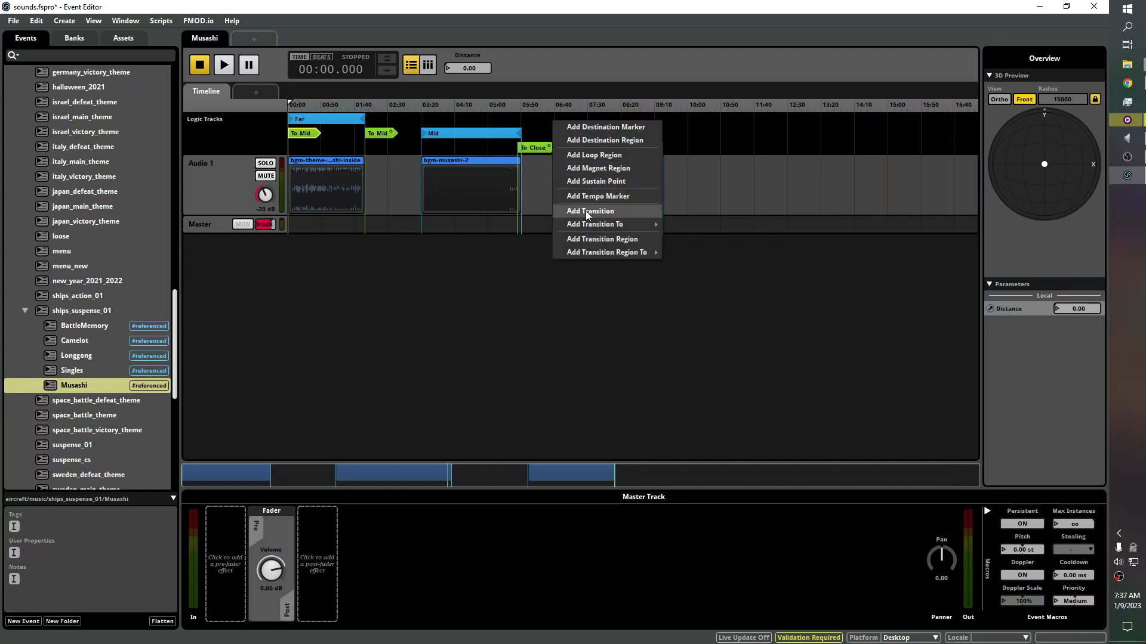
pyautogui.moveTo(595, 223)
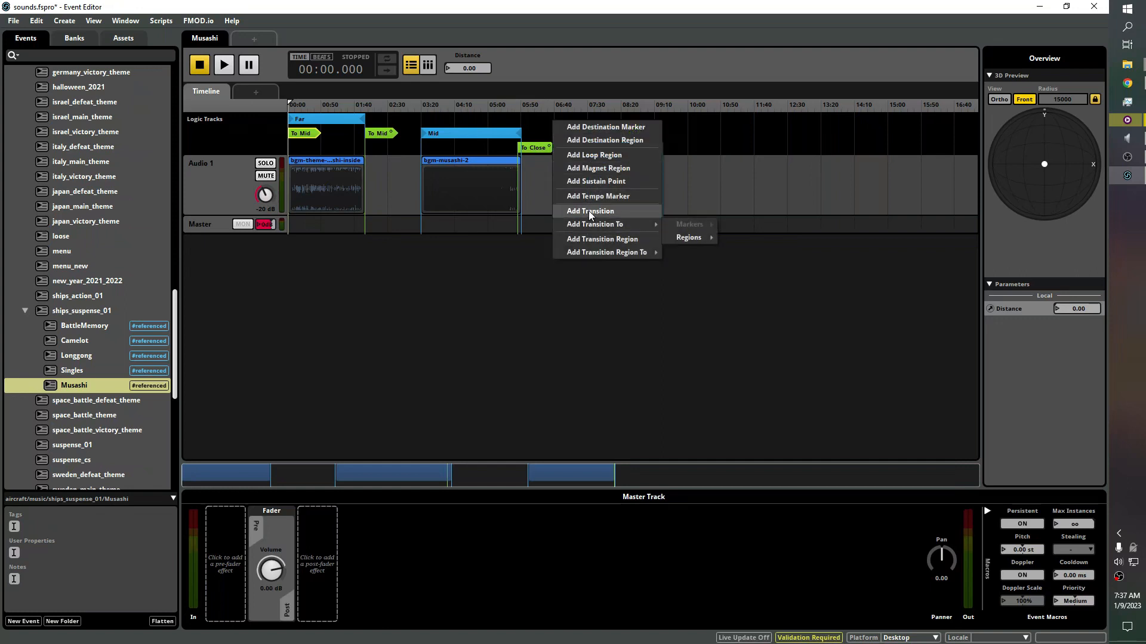
pyautogui.moveTo(595, 224)
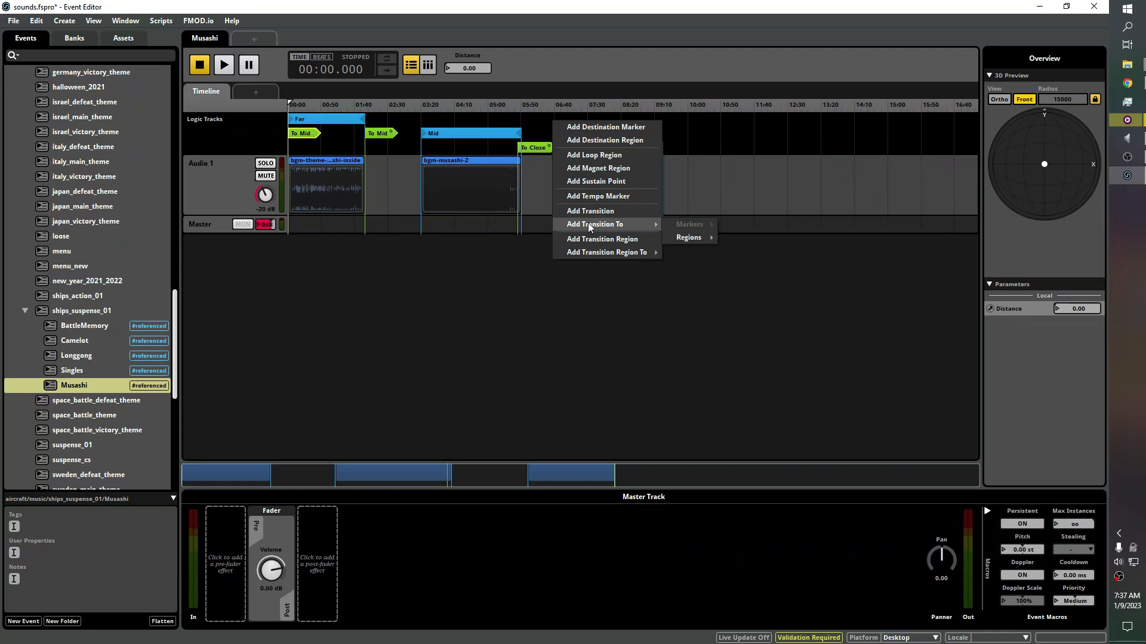
pyautogui.moveTo(687, 238)
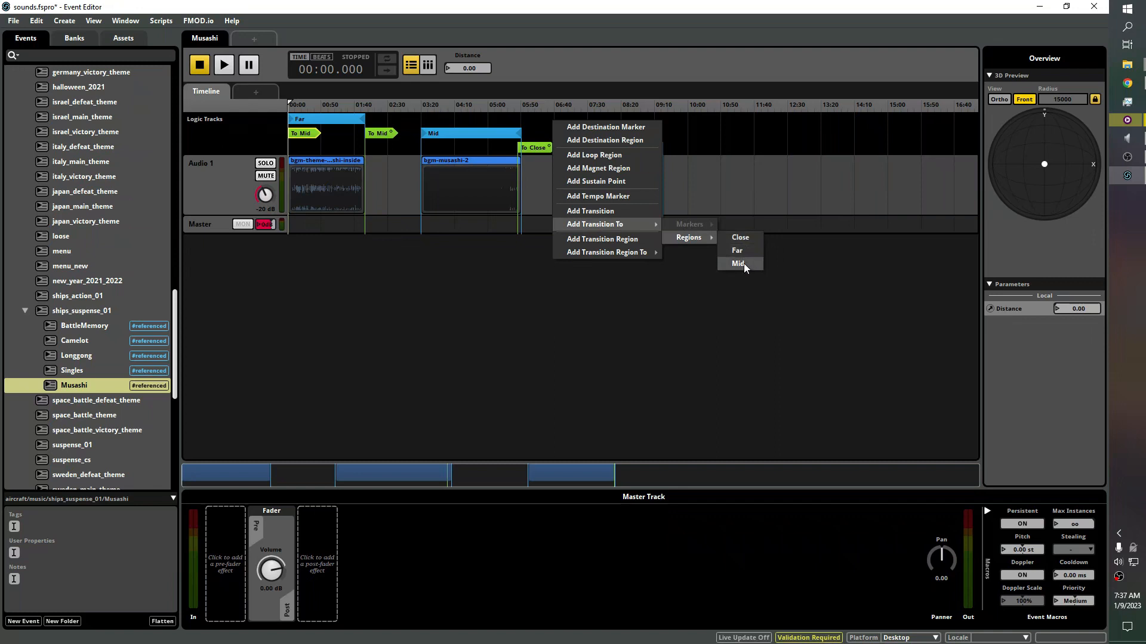
pyautogui.click(739, 262)
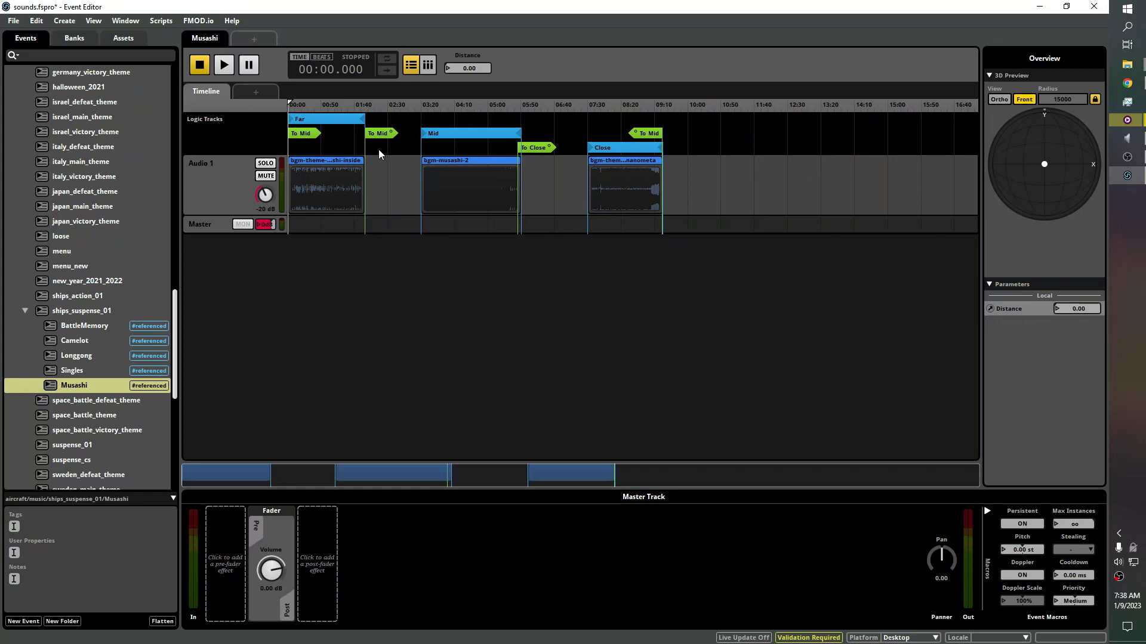
pyautogui.moveTo(371, 147)
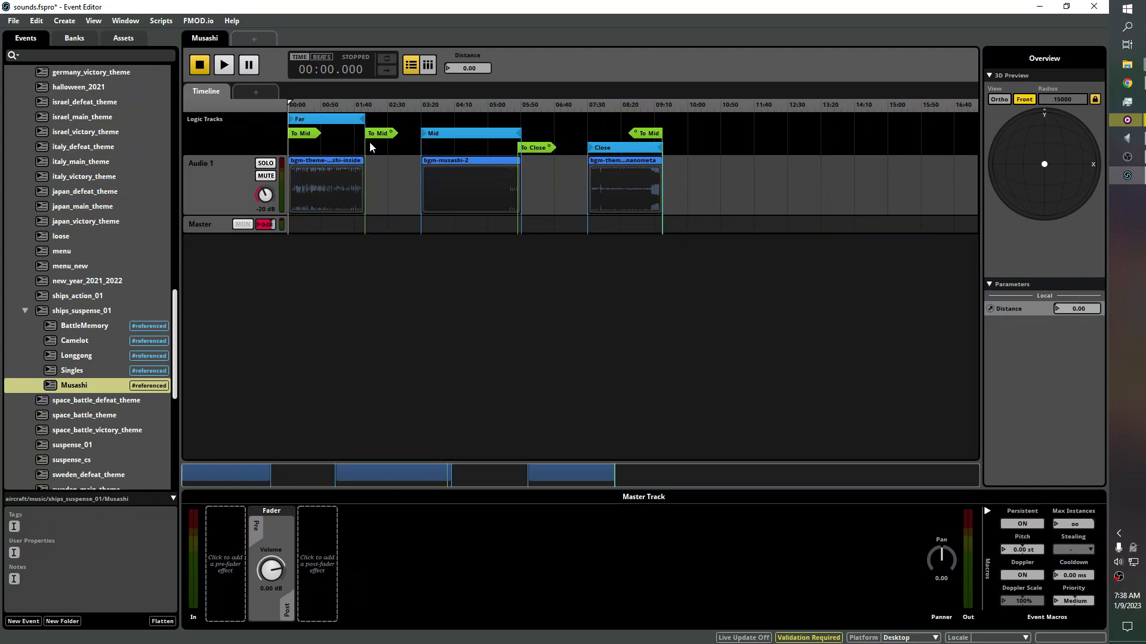
pyautogui.moveTo(373, 144)
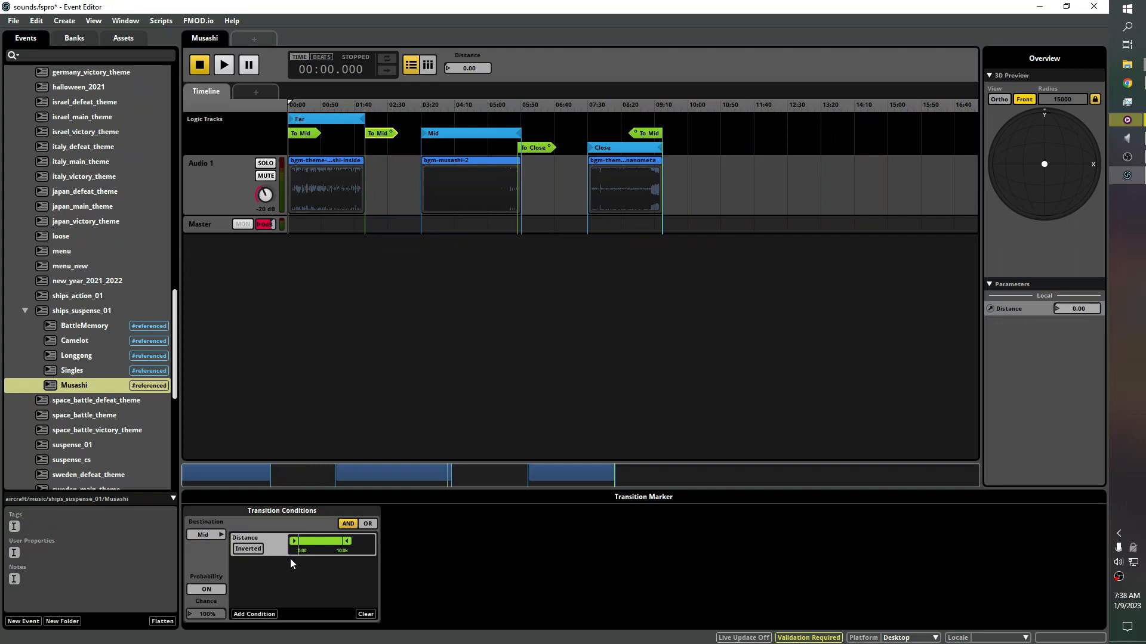
pyautogui.moveTo(279, 581)
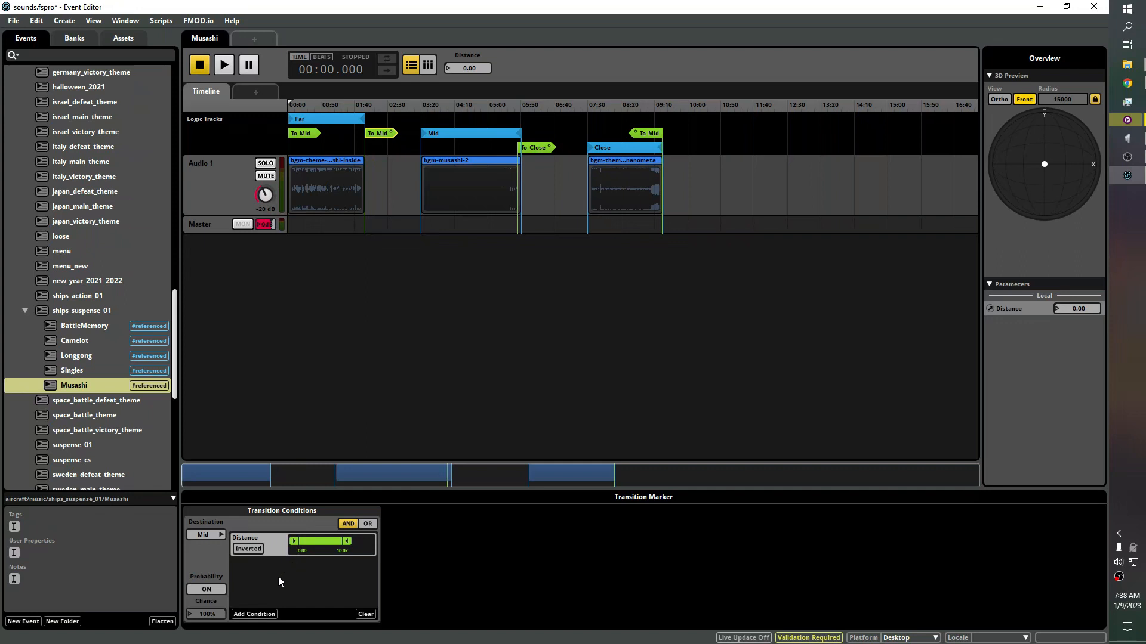
pyautogui.moveTo(262, 618)
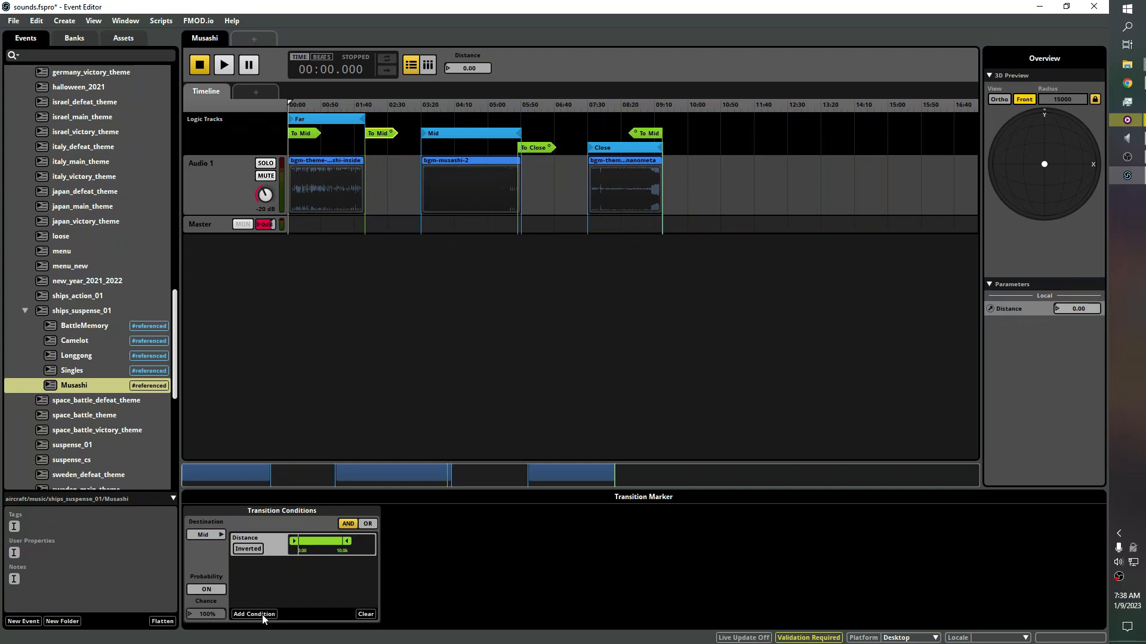
pyautogui.click(253, 613)
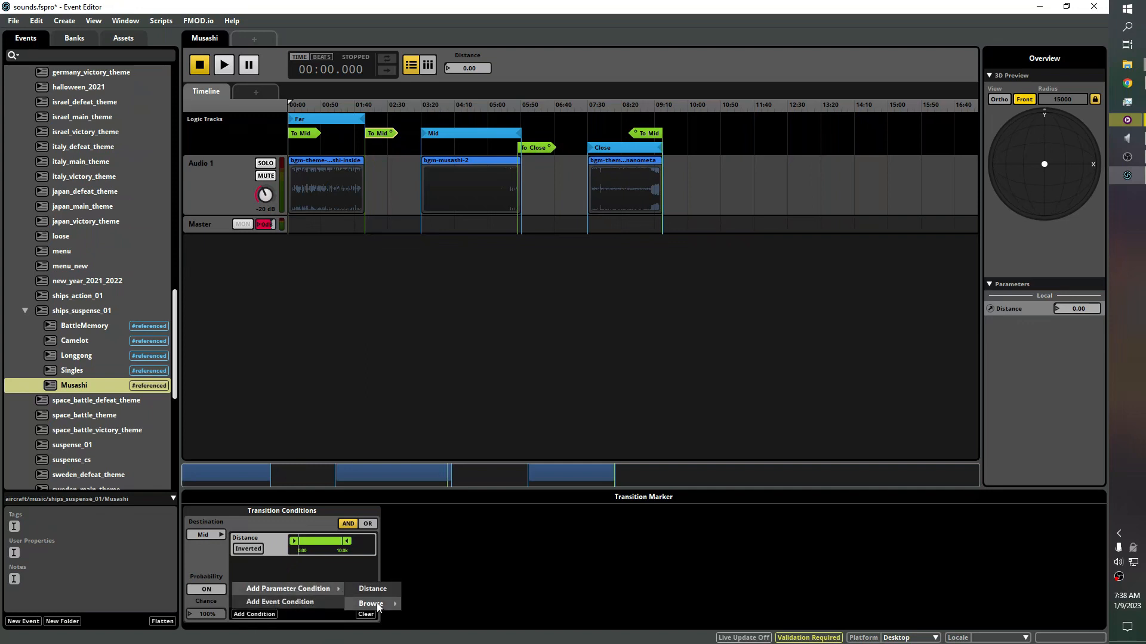
pyautogui.click(371, 603)
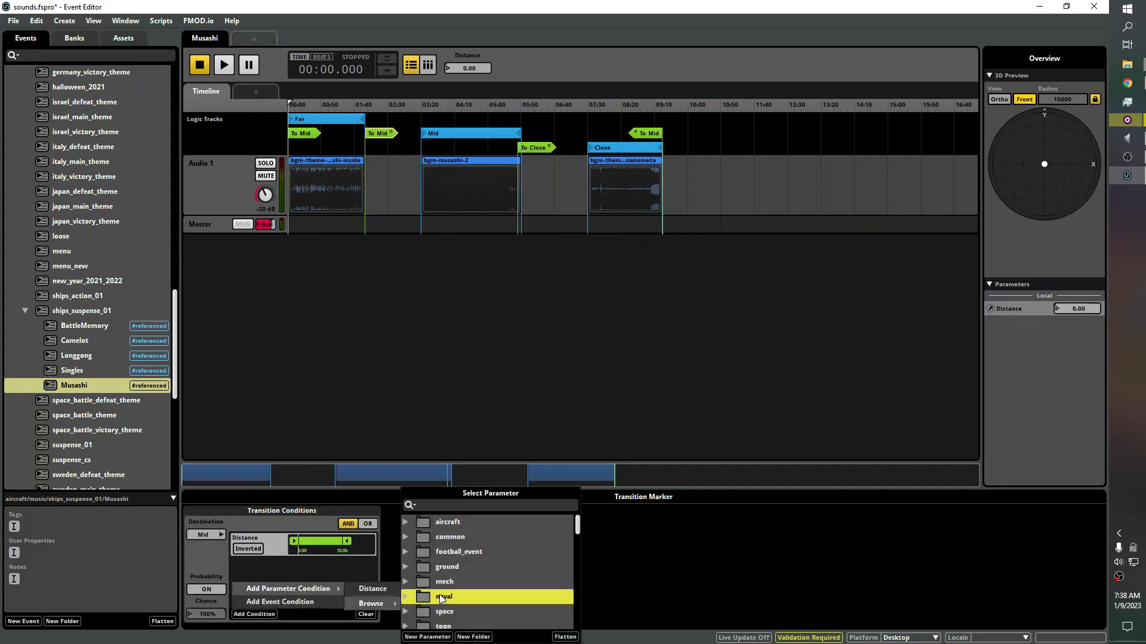
pyautogui.click(405, 596)
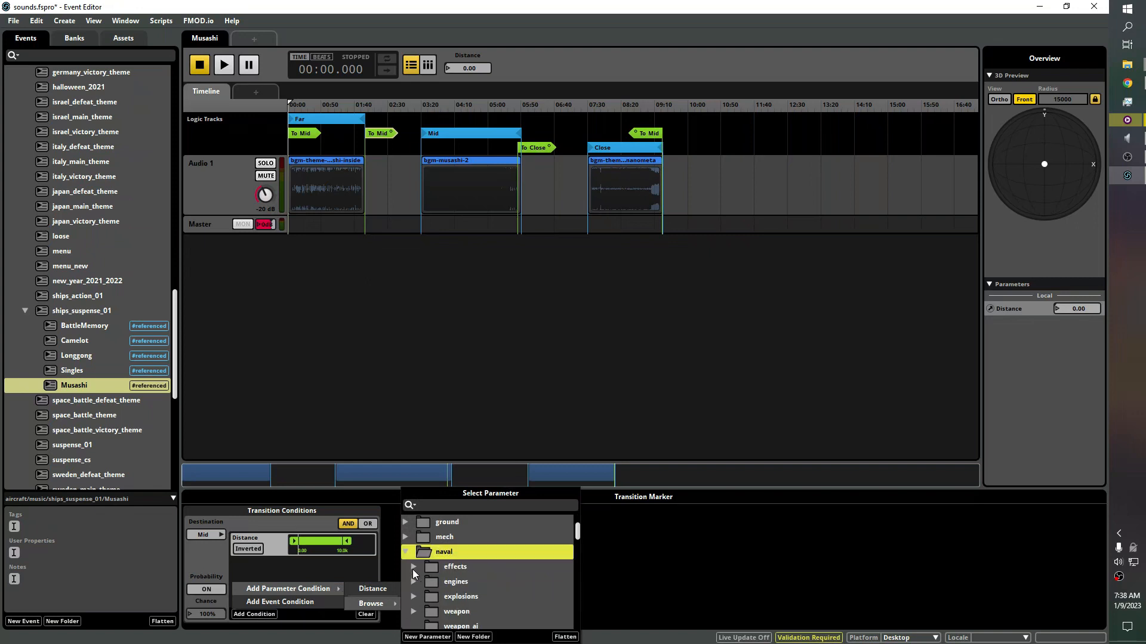
pyautogui.scroll(-3)
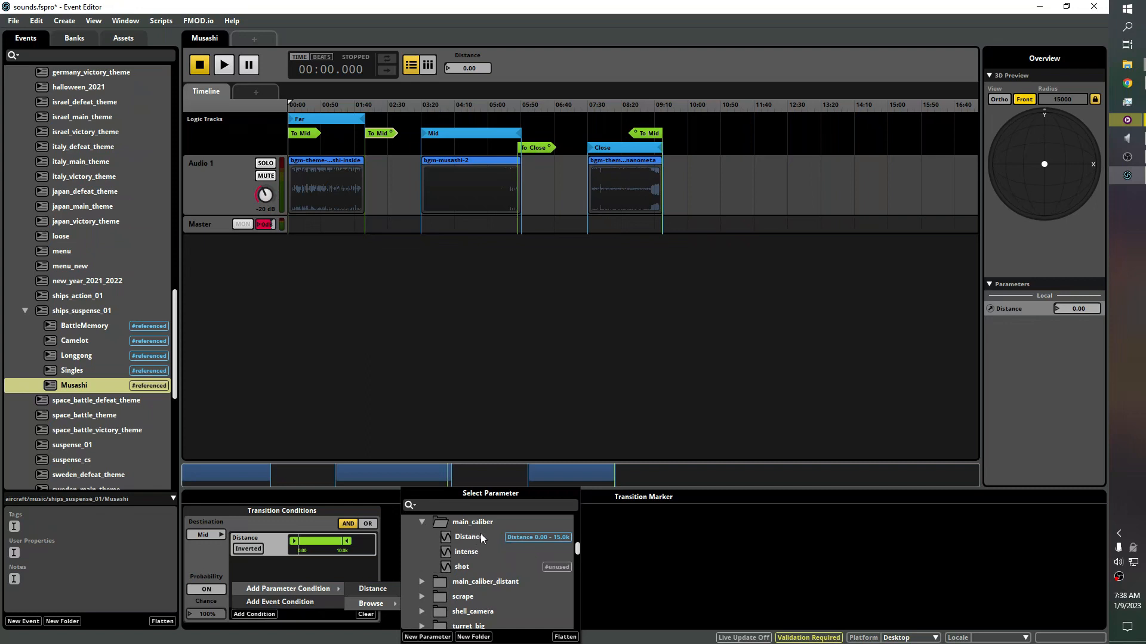
pyautogui.click(468, 537)
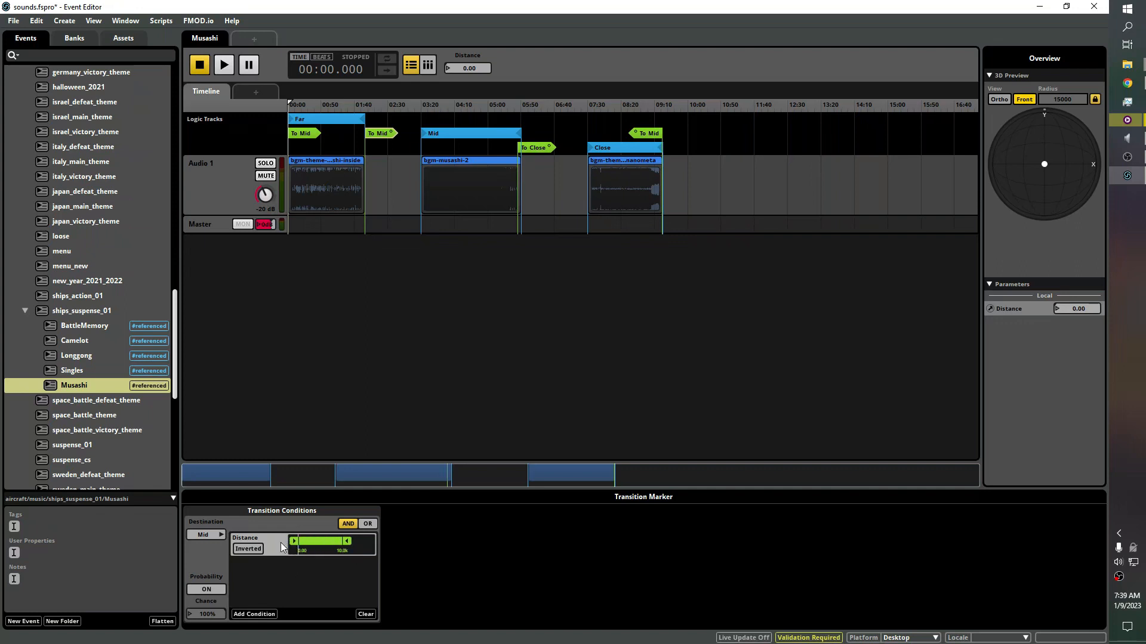
pyautogui.moveTo(367, 96)
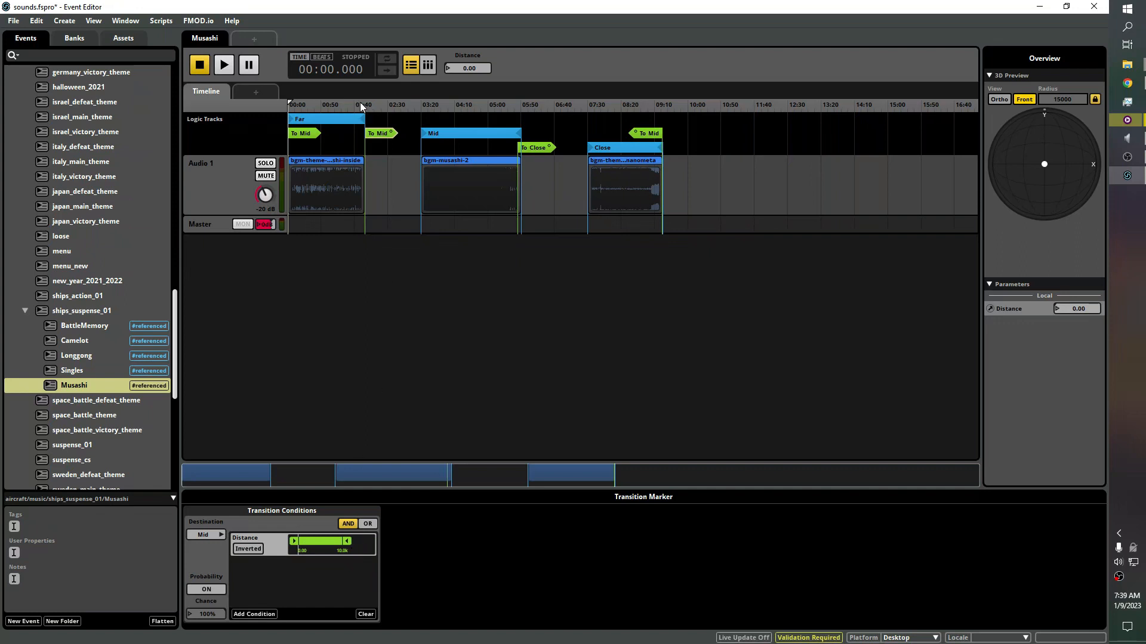
# Step: Play Musashi from 01:48 into the Mid region with Distance near 9k, then stop
pyautogui.click(359, 105)
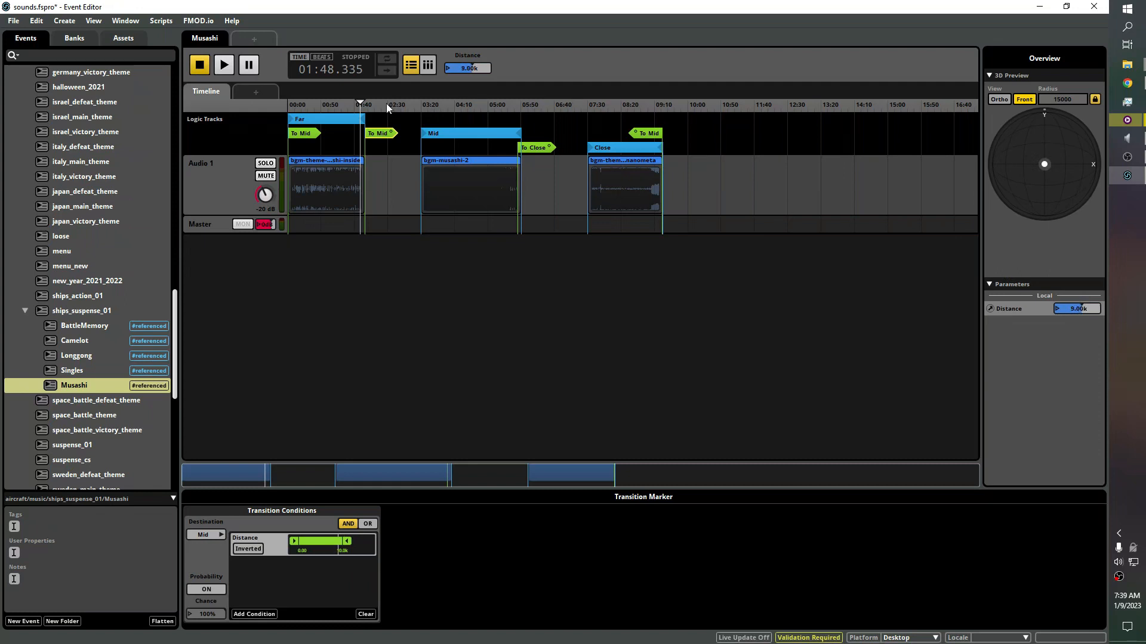
pyautogui.click(223, 64)
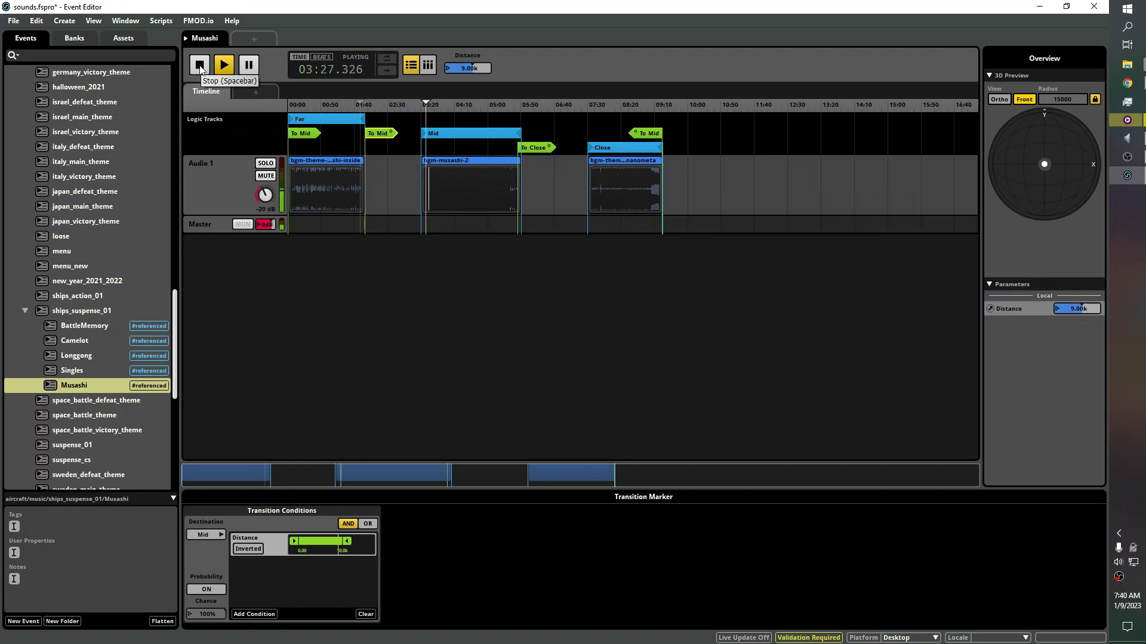
pyautogui.click(199, 64)
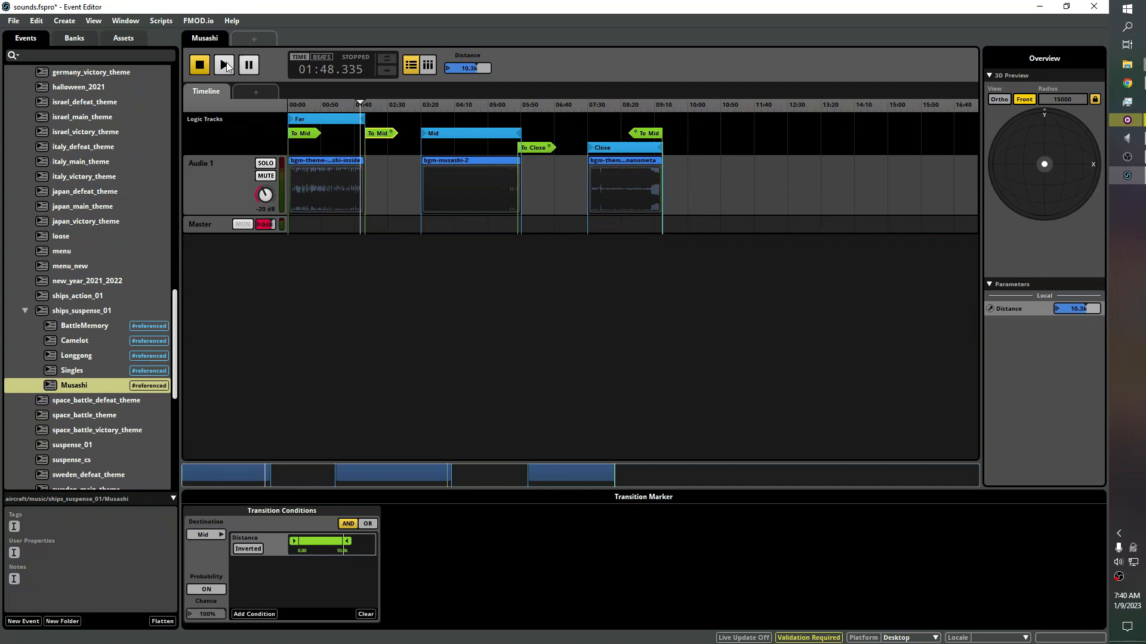
pyautogui.click(224, 64)
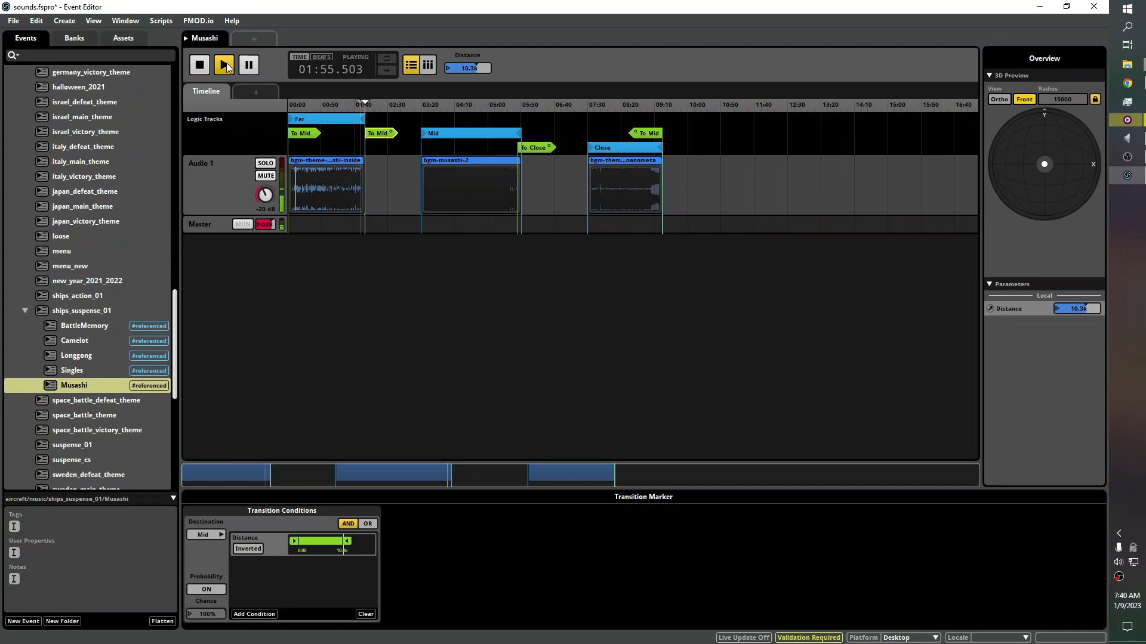
pyautogui.click(200, 65)
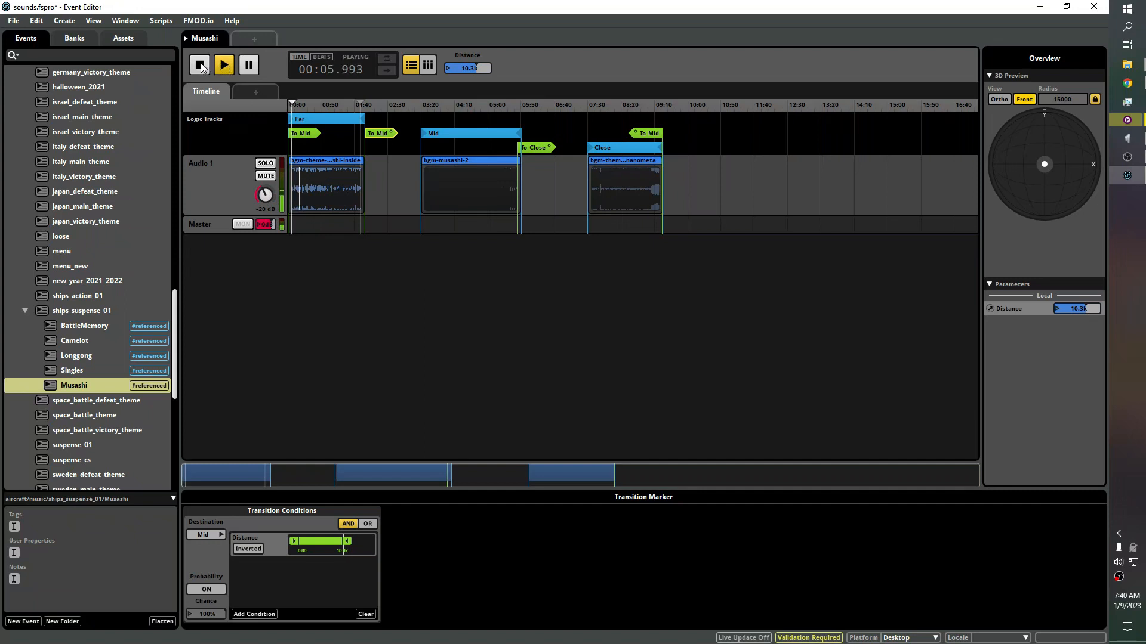
pyautogui.click(199, 64)
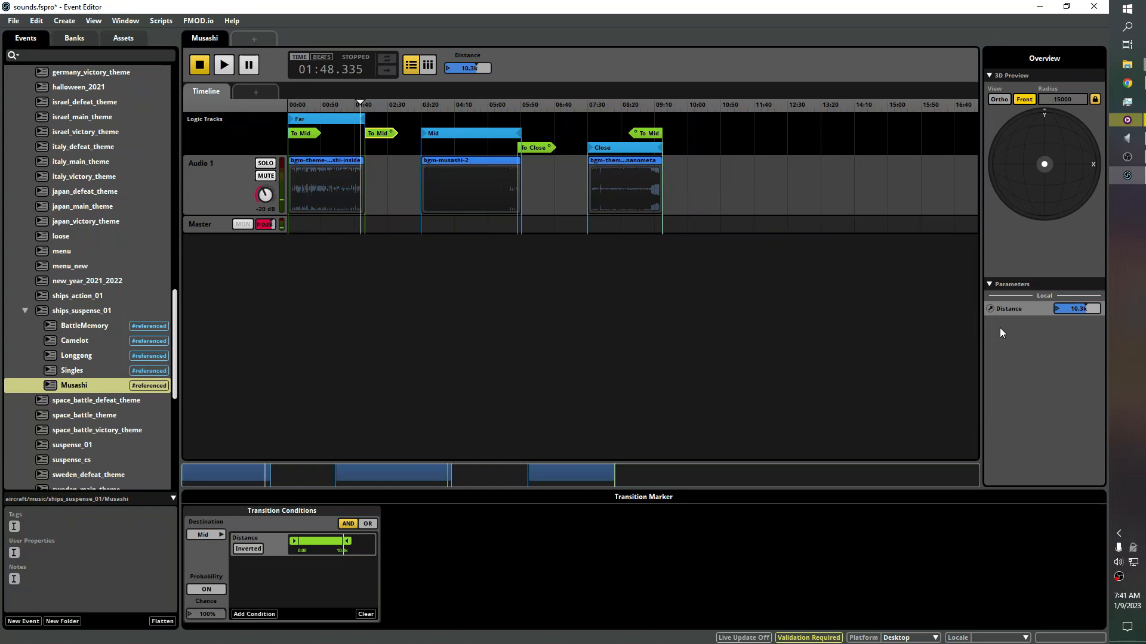